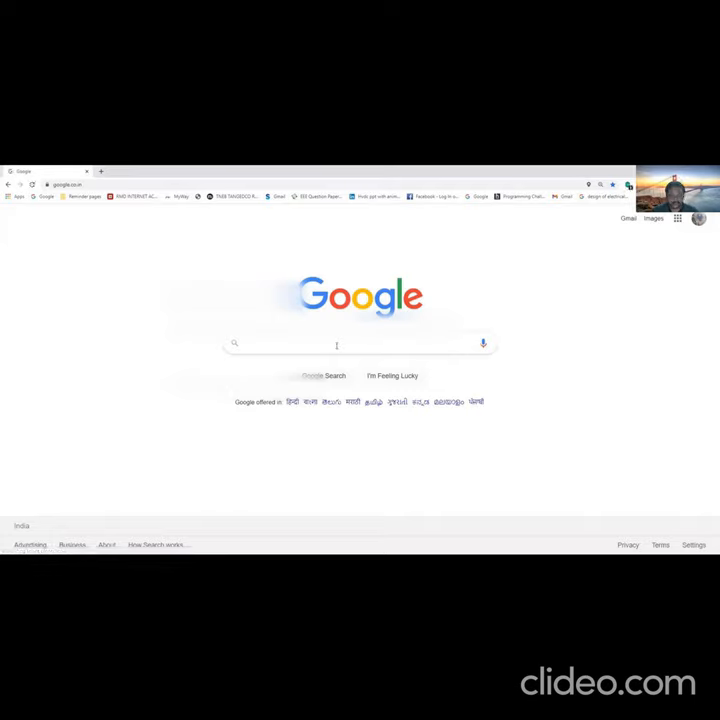
Step: Search Google for 'model' to find the ModelSim student edition download page
type("modelsim")
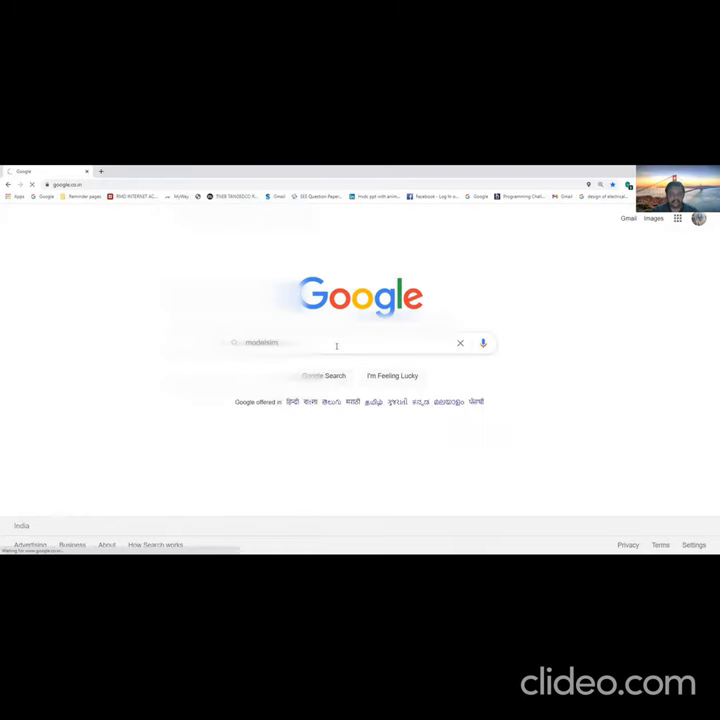
key("enter")
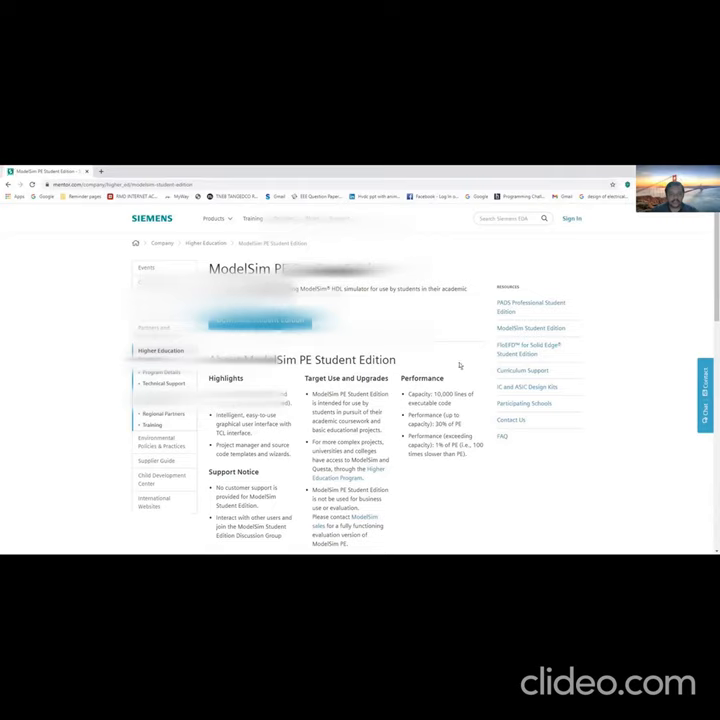
mouse_move(482, 476)
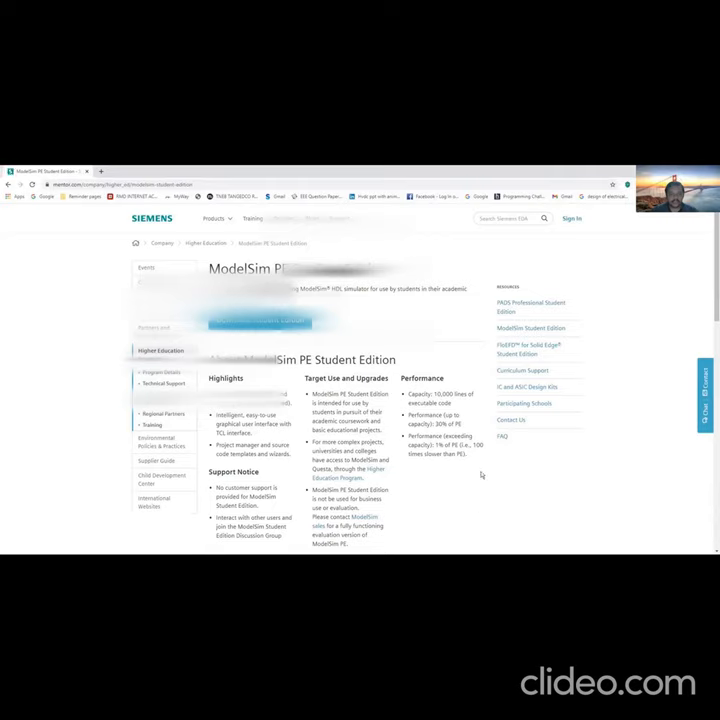
mouse_move(396, 456)
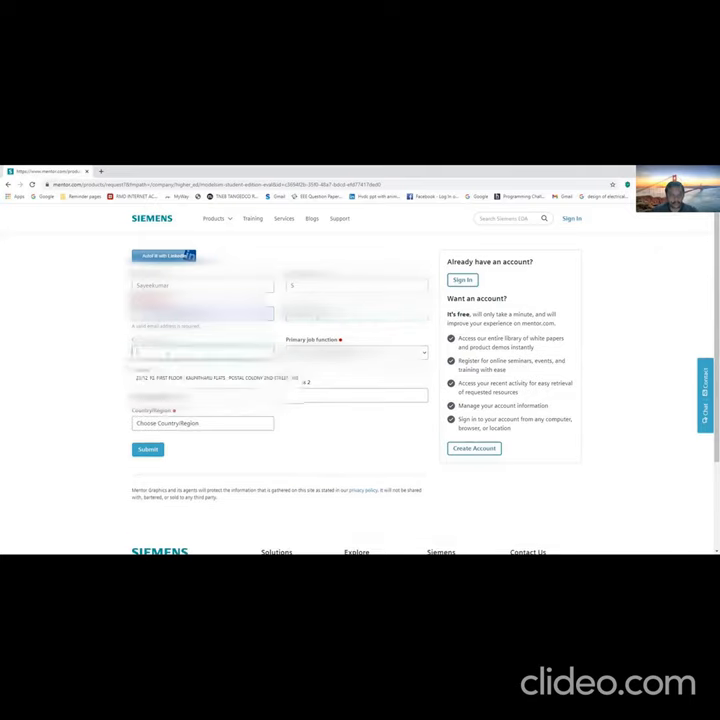
Step: Enter RMIT as the company and choose a job function from the list
type("RMIT")
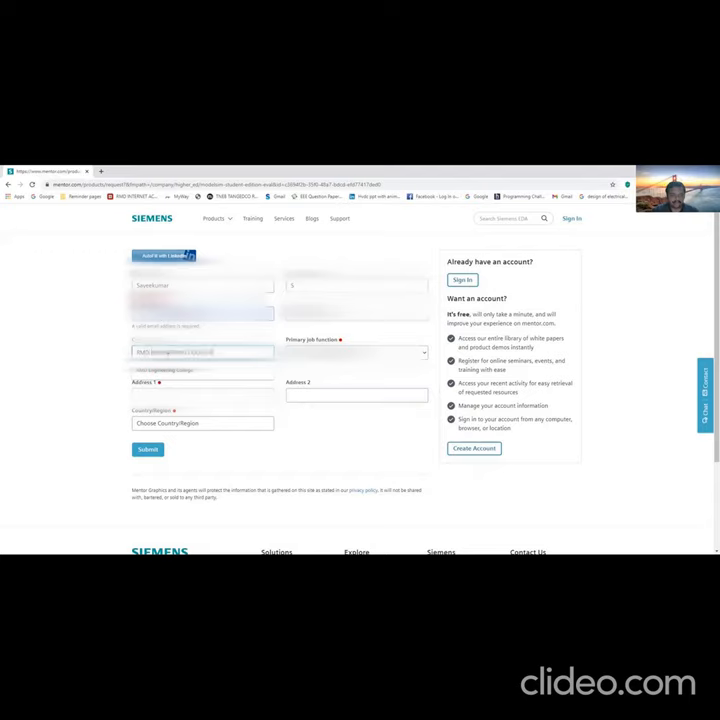
left_click(356, 352)
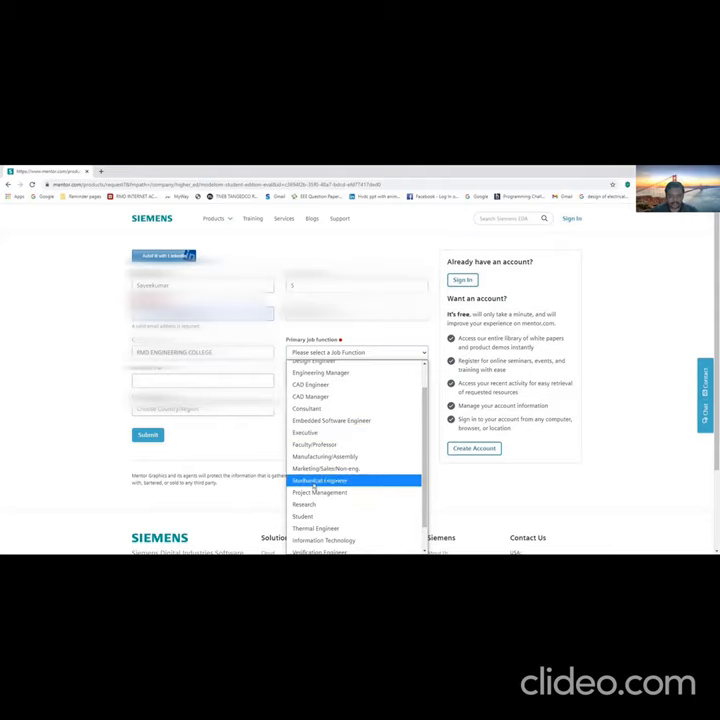
mouse_move(316, 444)
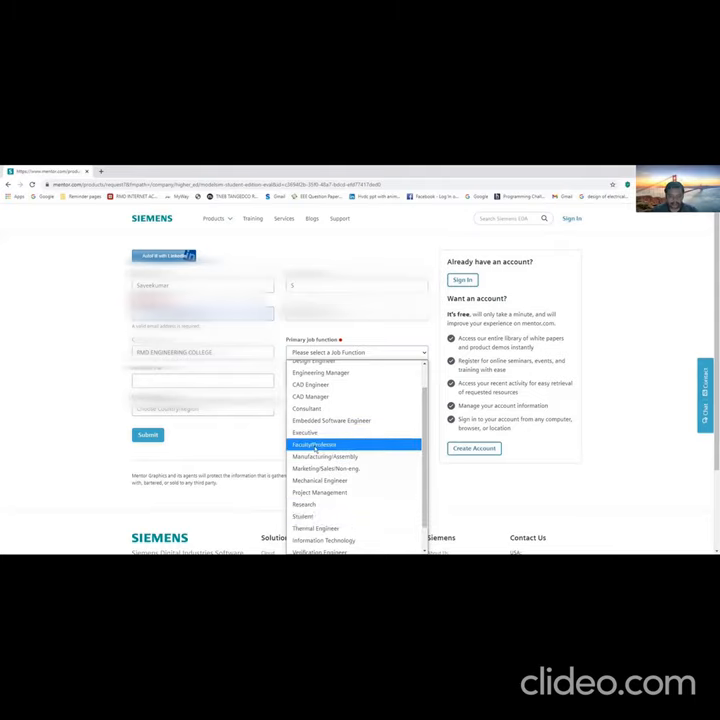
left_click(312, 444)
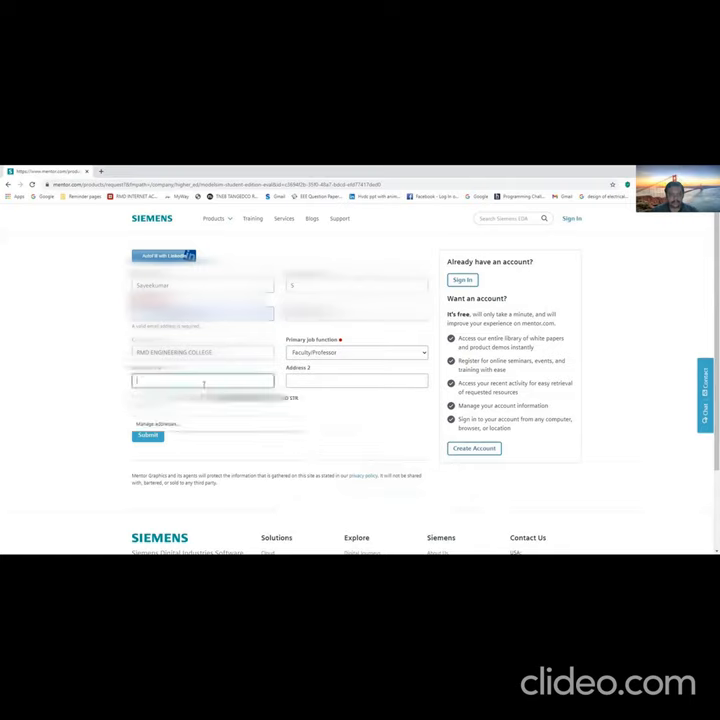
type("23/2, F2, FIRST FLOOR, KALPATHARU FLATS, POSTAL")
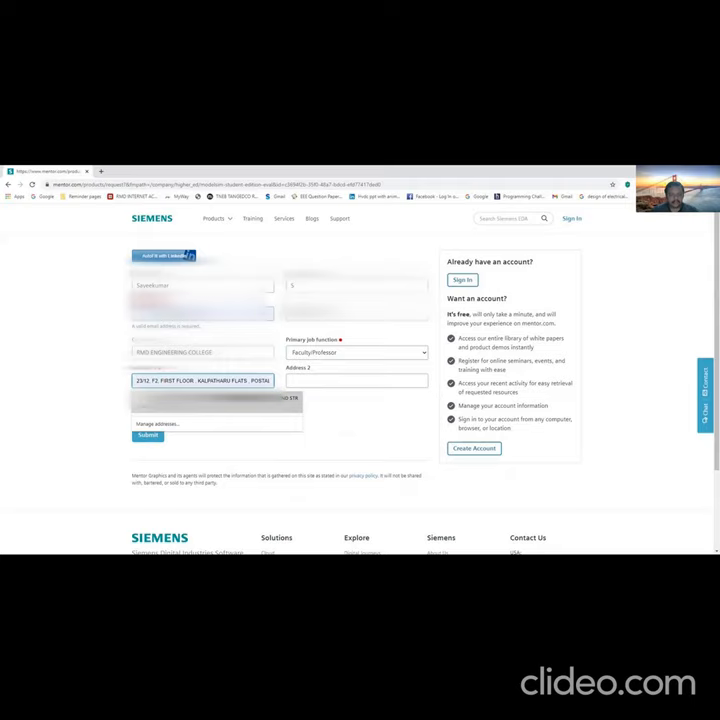
type("Chennai")
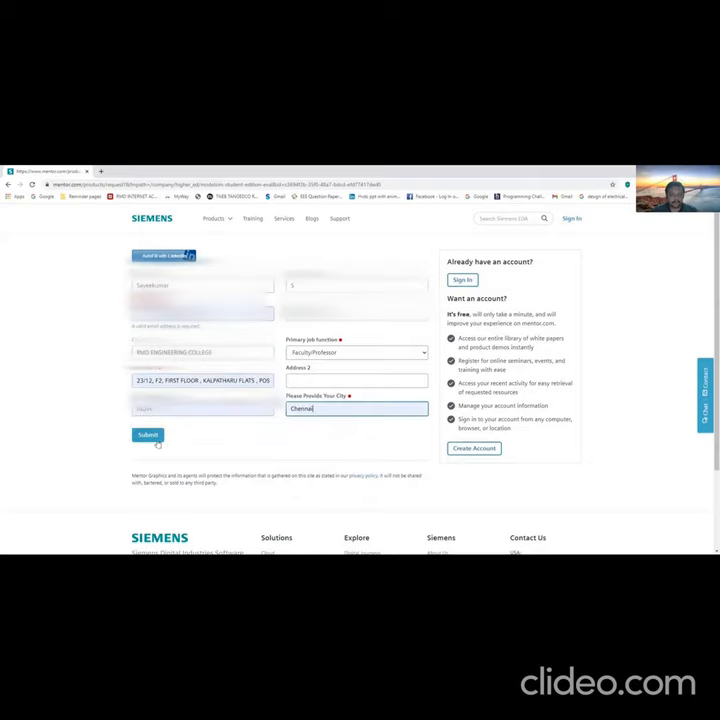
left_click(148, 436)
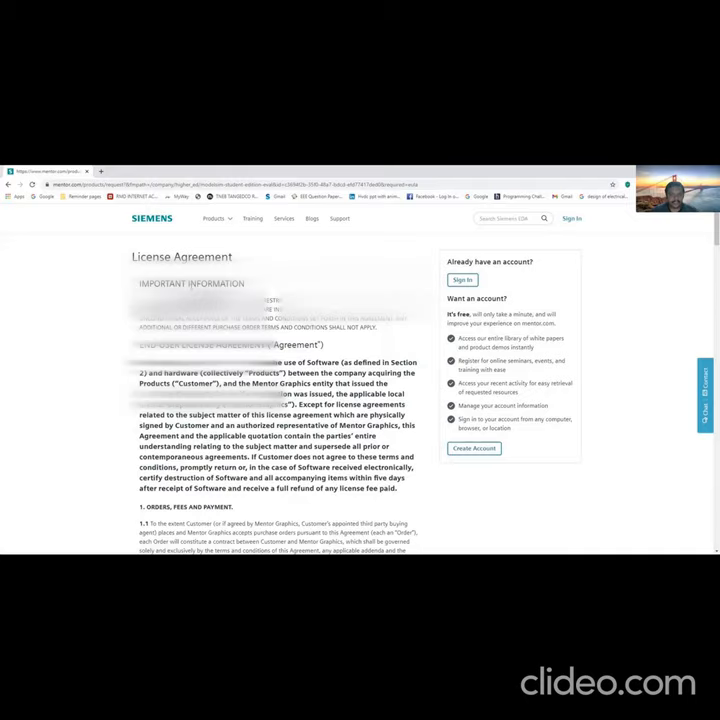
mouse_move(708, 240)
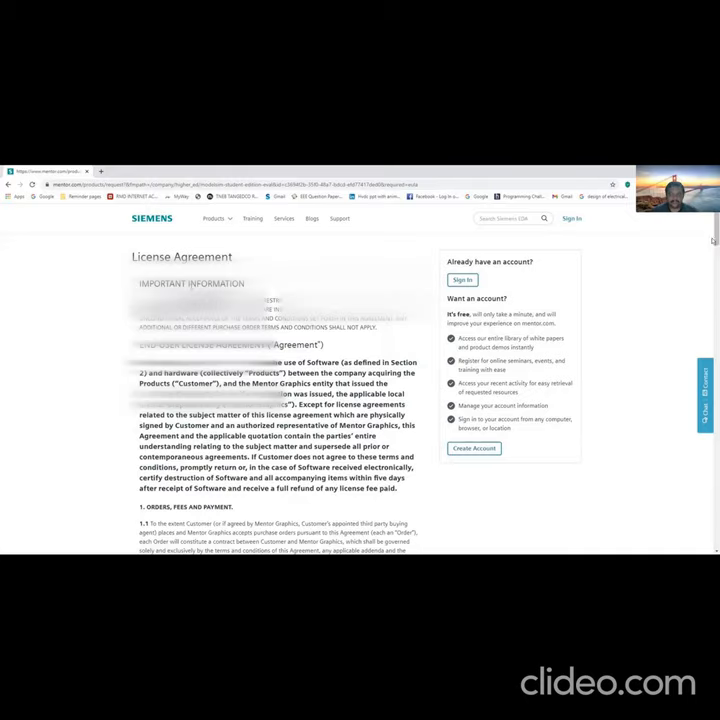
Step: Read to the bottom of the license agreement and accept it
scroll("down", 3)
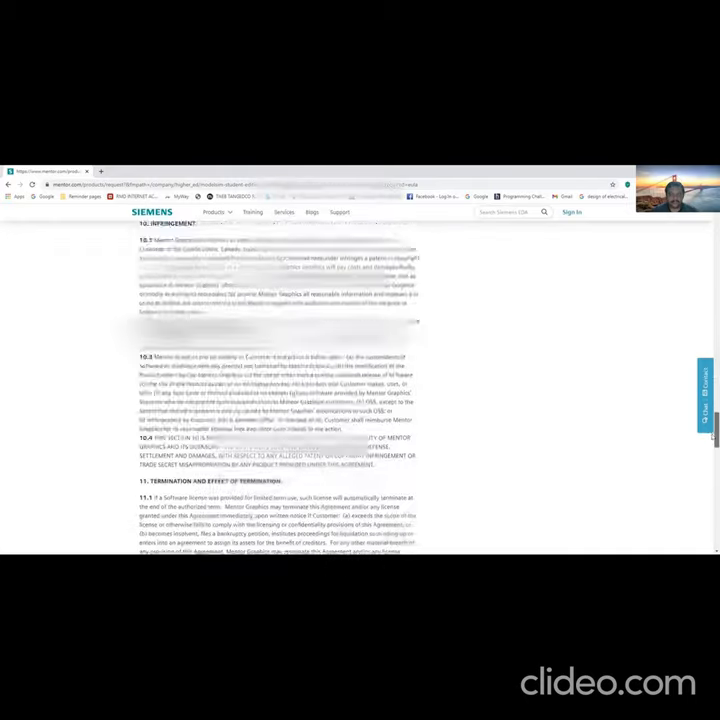
scroll("down", 3)
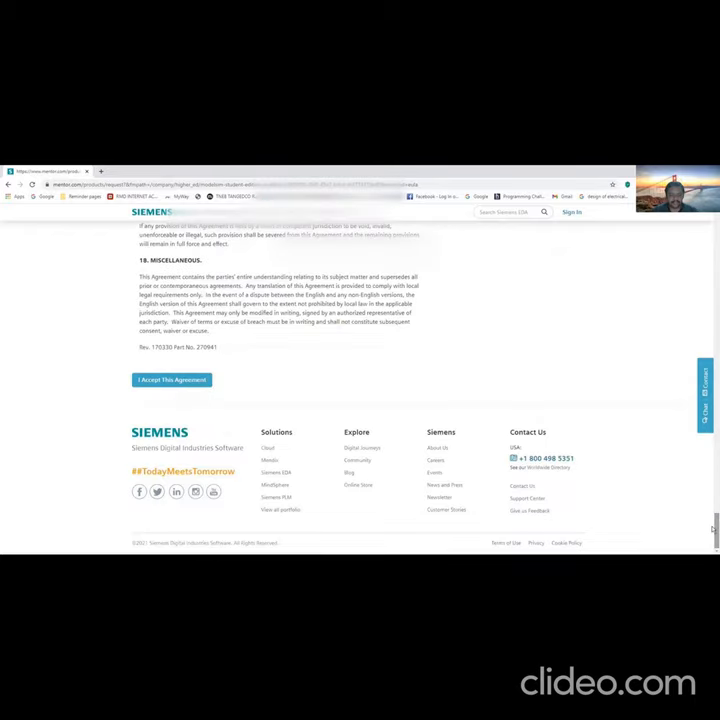
mouse_move(240, 392)
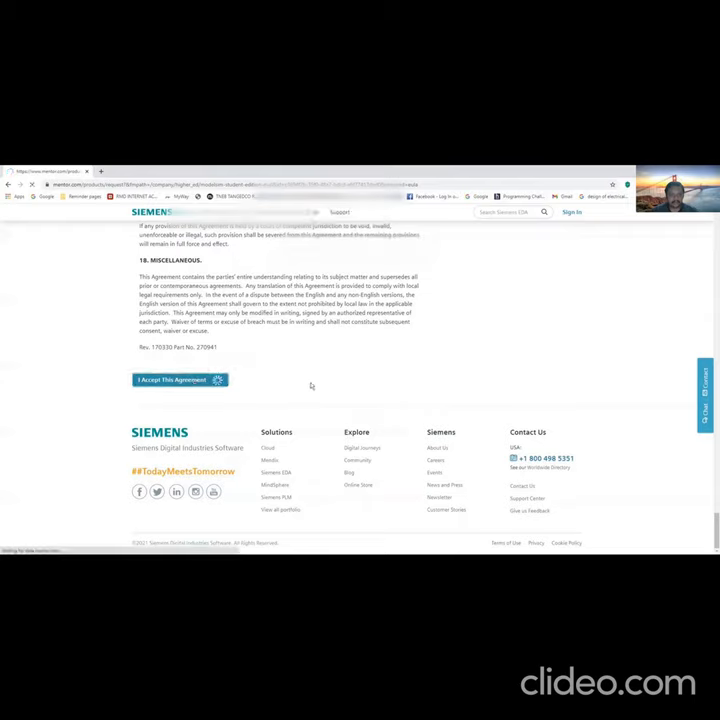
left_click(172, 380)
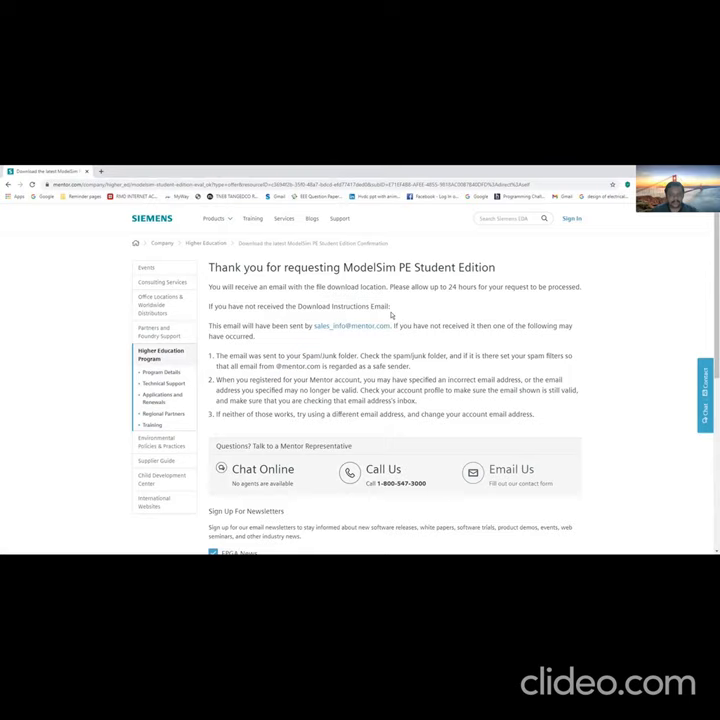
mouse_move(156, 204)
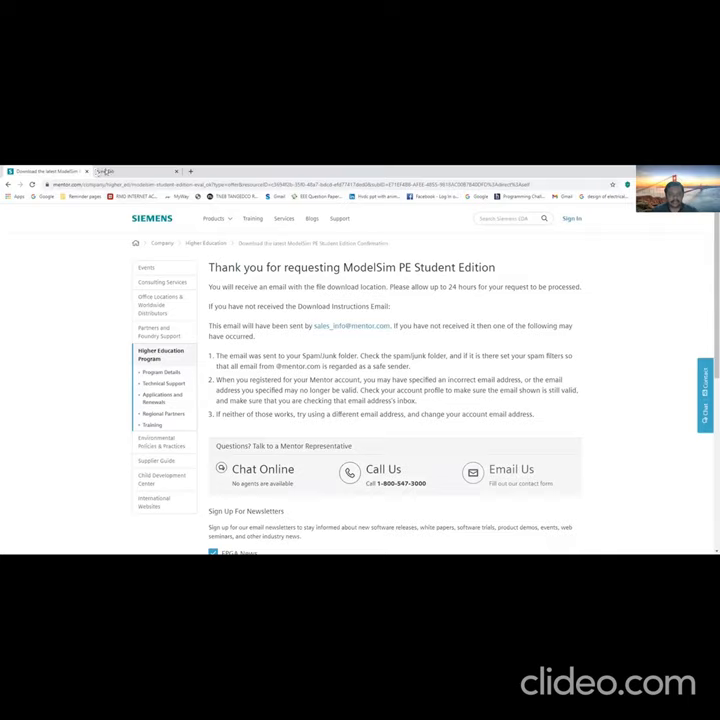
Step: Open a new browser tab beside the Siemens confirmation page
left_click(190, 172)
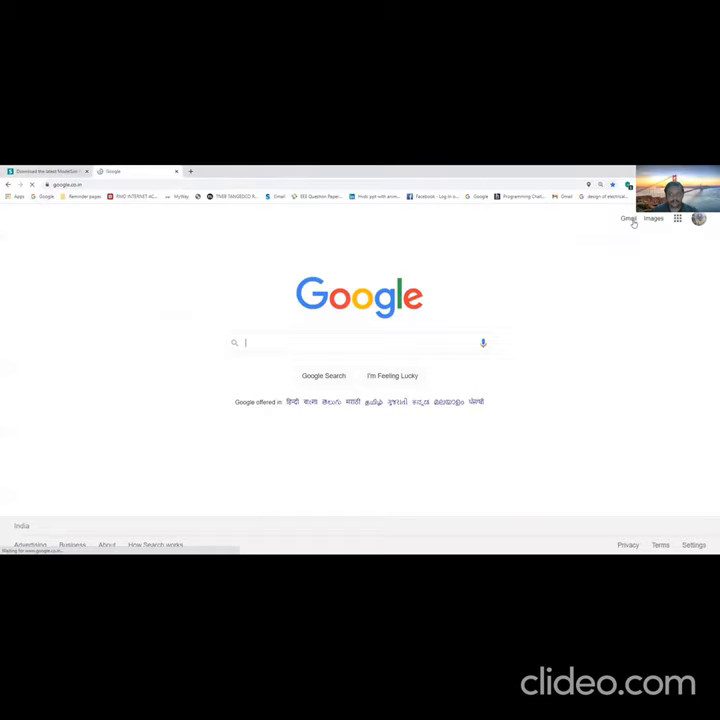
Step: Go to the Gmail inbox and open the ModelSim PE Student Edition email with the download link
left_click(628, 218)
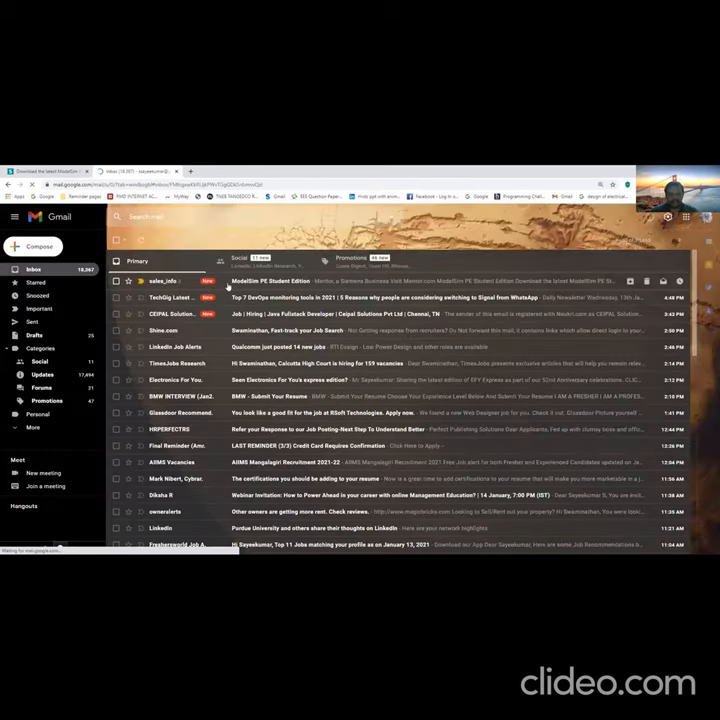
left_click(270, 280)
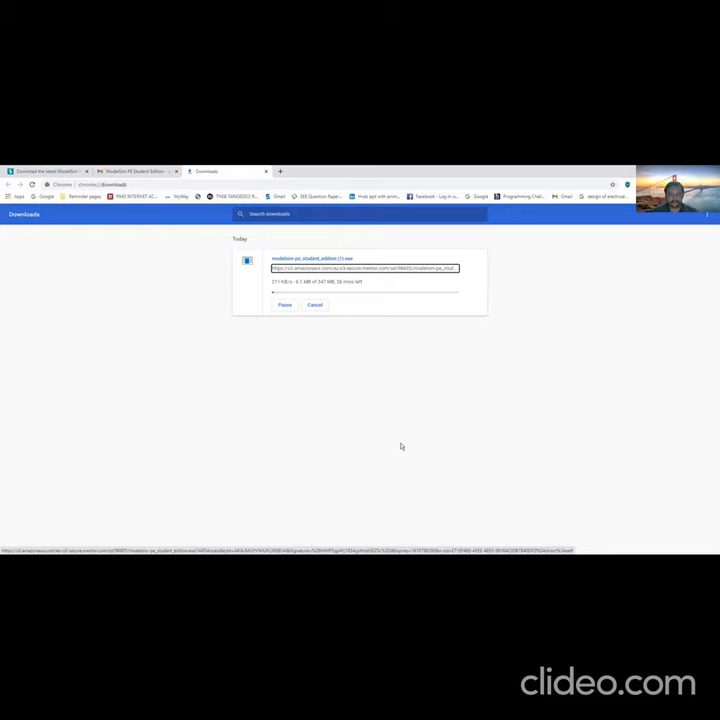
mouse_move(482, 360)
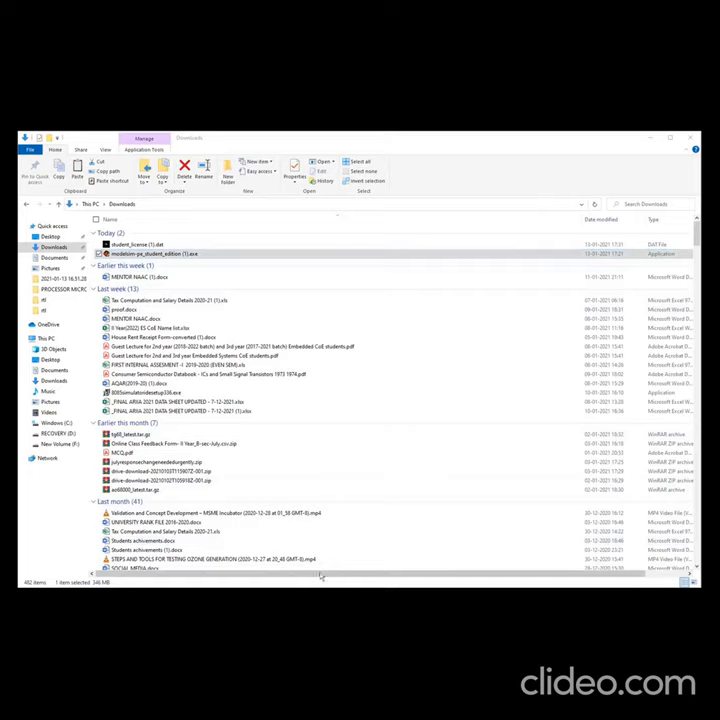
mouse_move(450, 150)
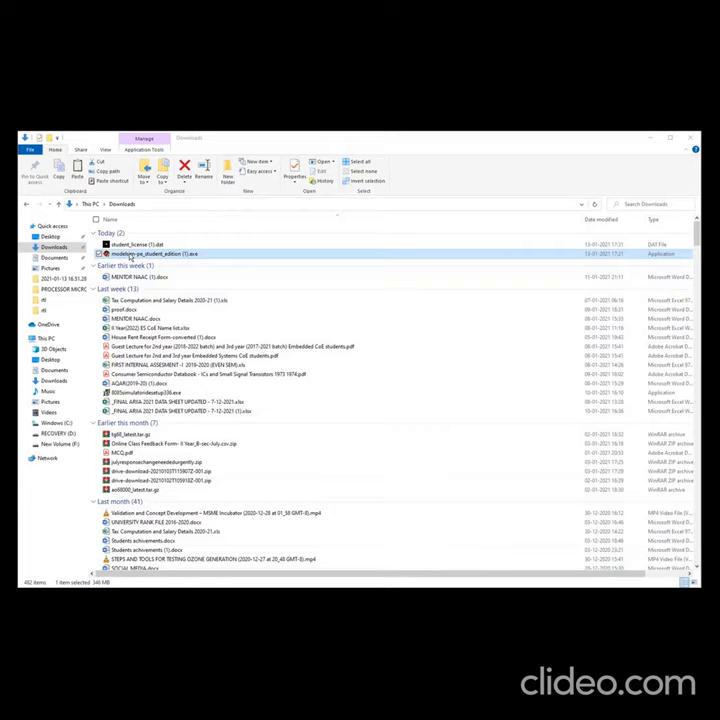
Step: Launch the downloaded ModelSim installer from the Downloads folder
right_click(156, 252)
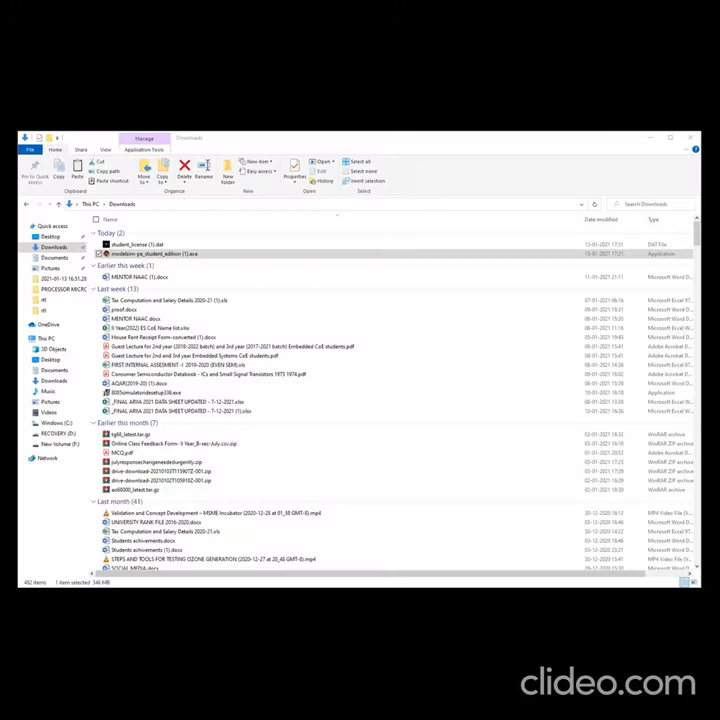
double_click(152, 252)
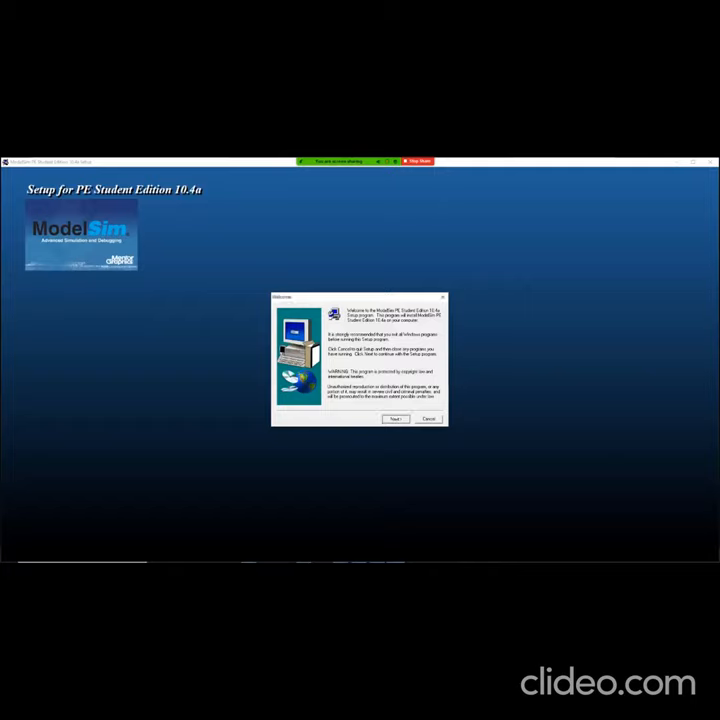
Step: Move past the setup welcome screen to the destination step and switch back to Downloads
left_click(396, 418)
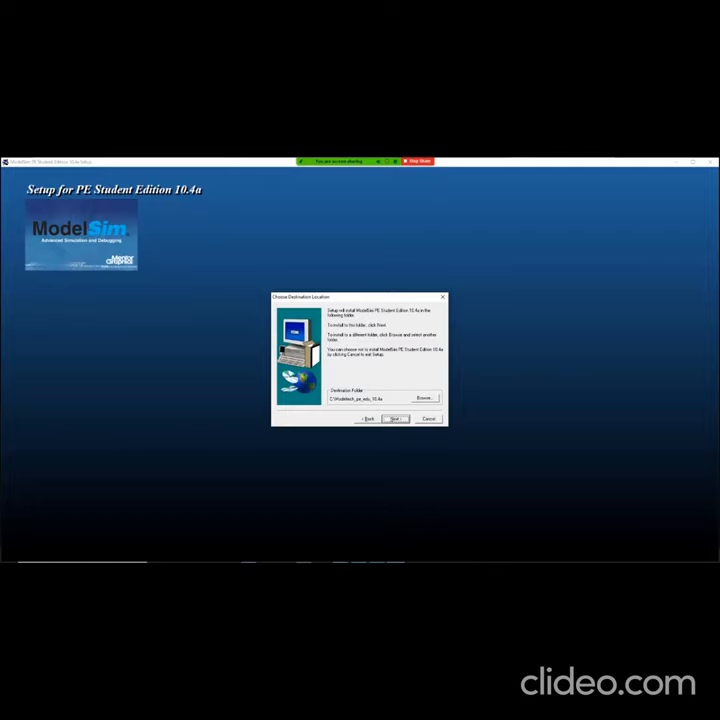
key("alt+tab")
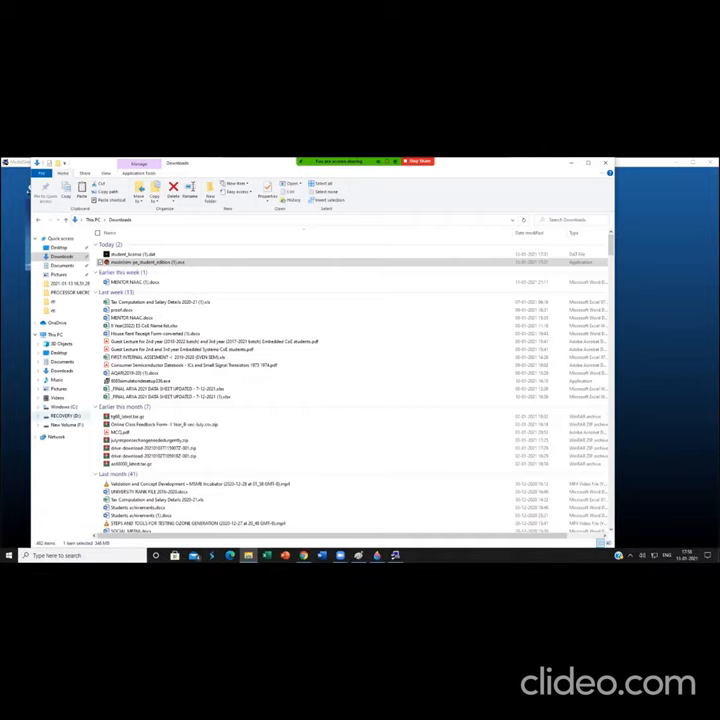
left_click(64, 424)
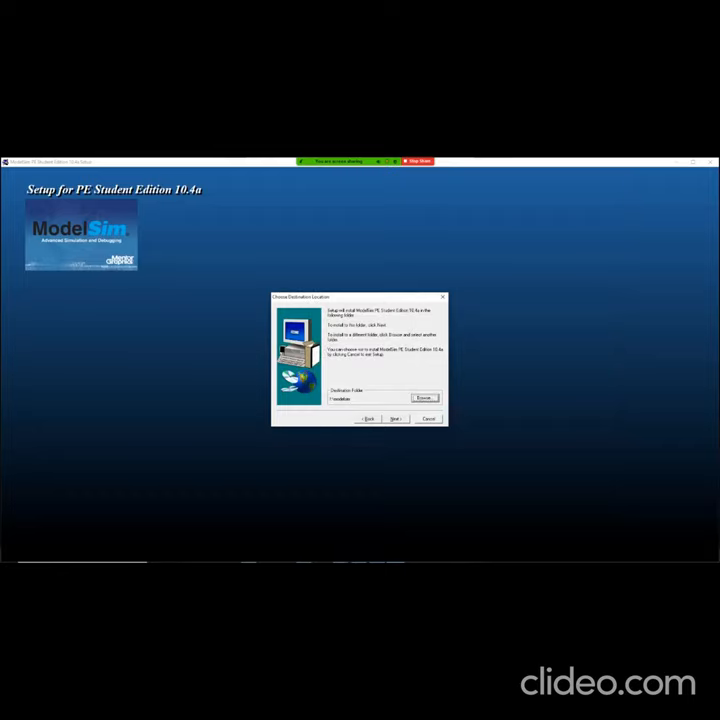
Step: Accept the default installation folder and program folder to begin installing
left_click(396, 418)
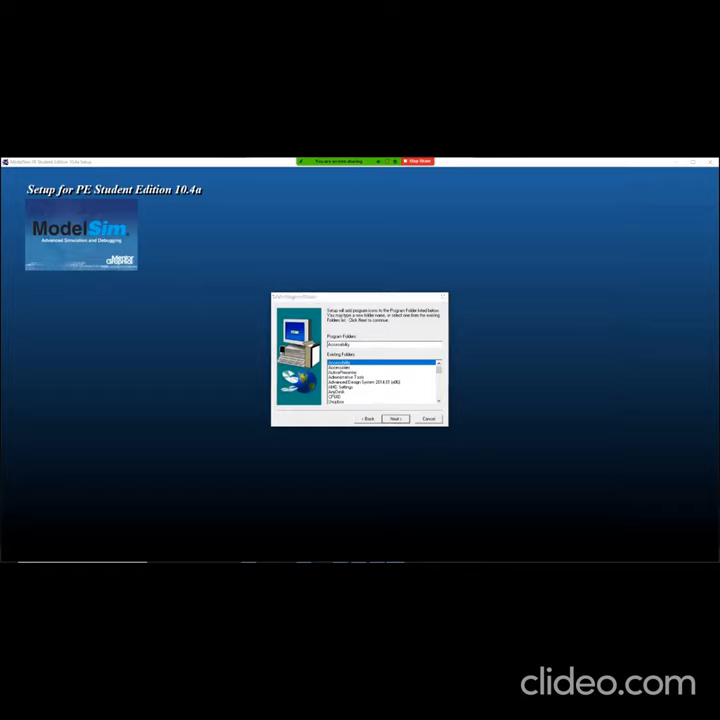
left_click(396, 418)
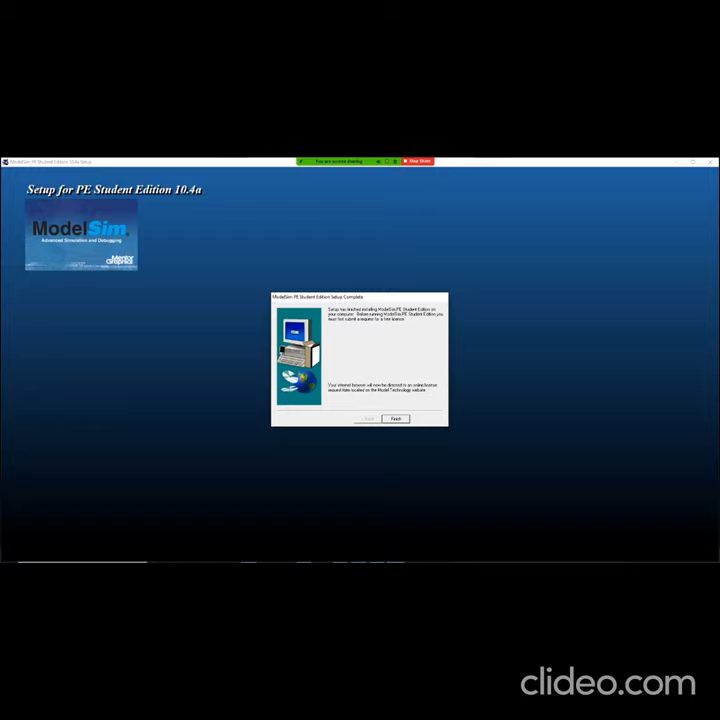
Step: Finish the installation, look through the license request form and open a new browser tab
left_click(396, 418)
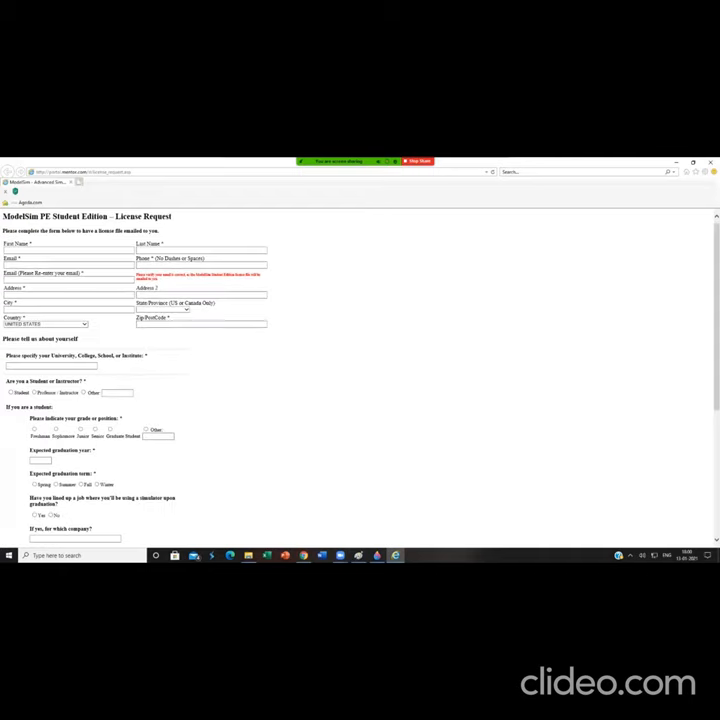
scroll("down", 3)
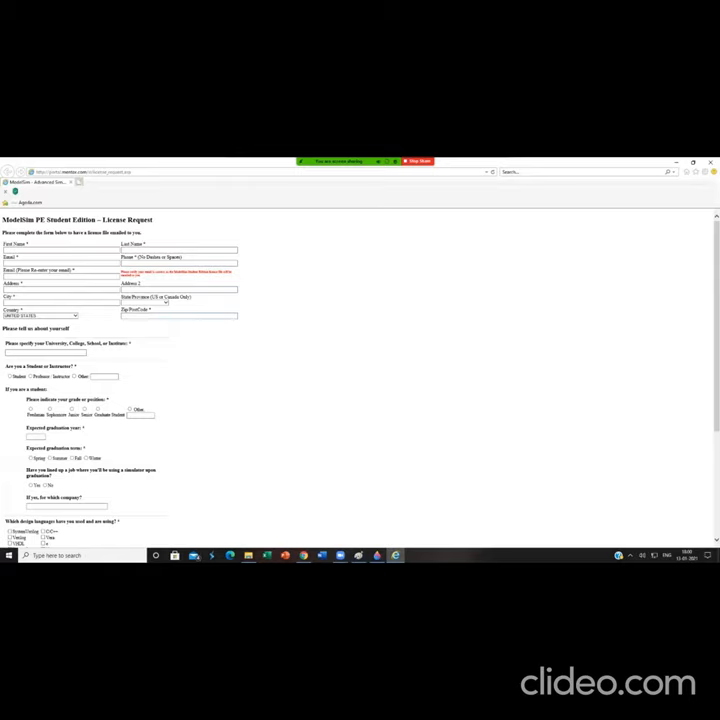
scroll("down", 3)
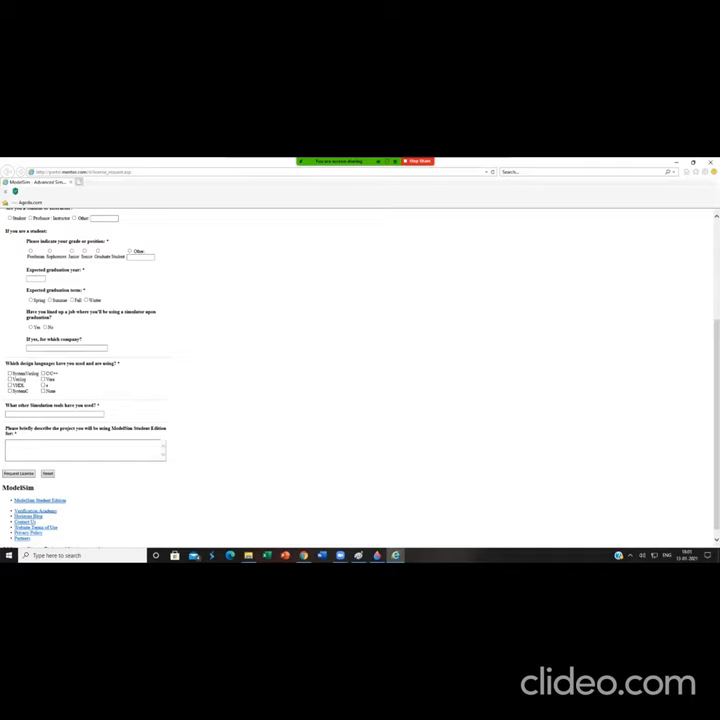
scroll("up", 3)
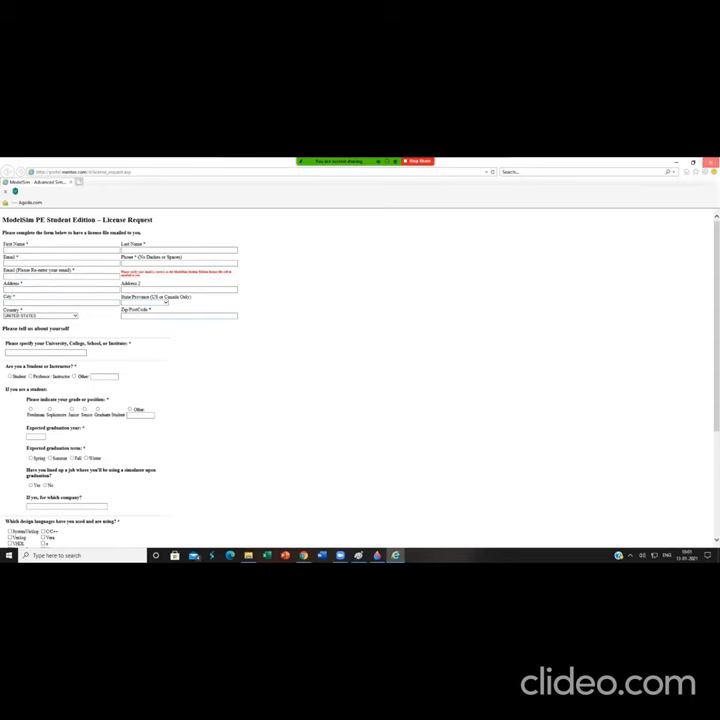
left_click(692, 162)
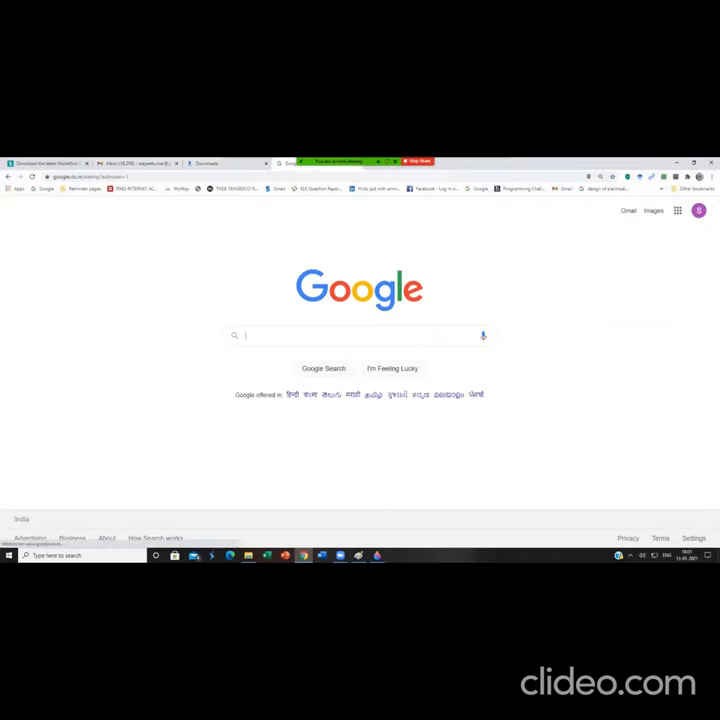
Step: Open the mailbox and read through the ModelSim Student Edition License email
left_click(628, 210)
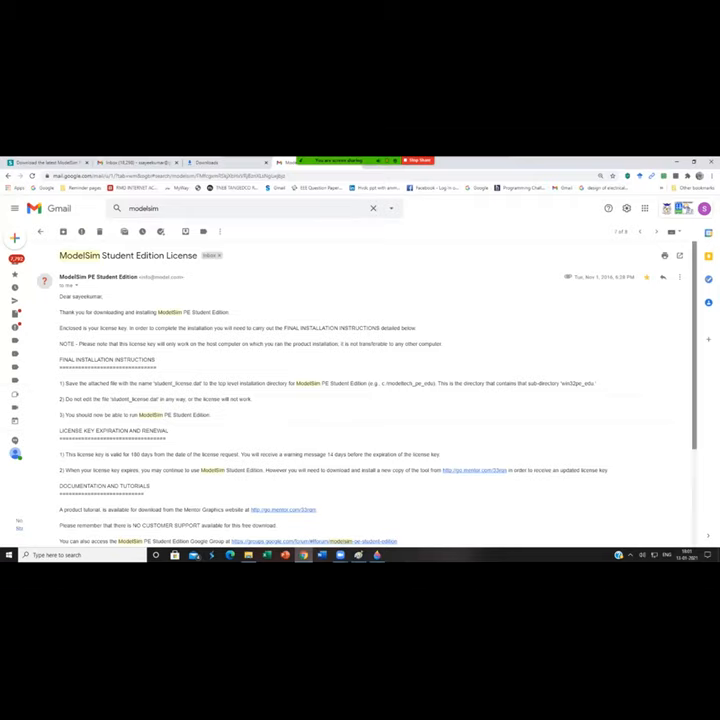
scroll("down", 3)
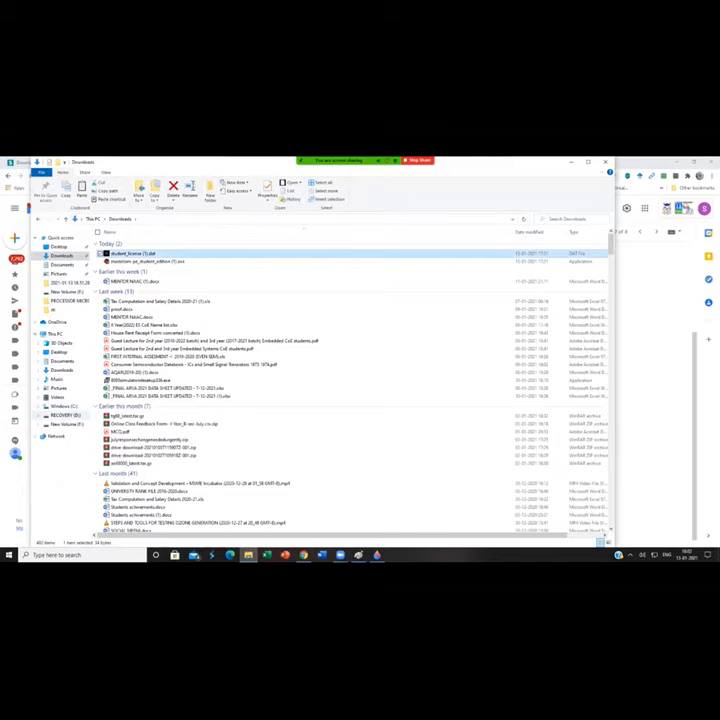
Step: Copy the downloaded license file into the modeltech installation folder on the local drive
left_click(60, 414)
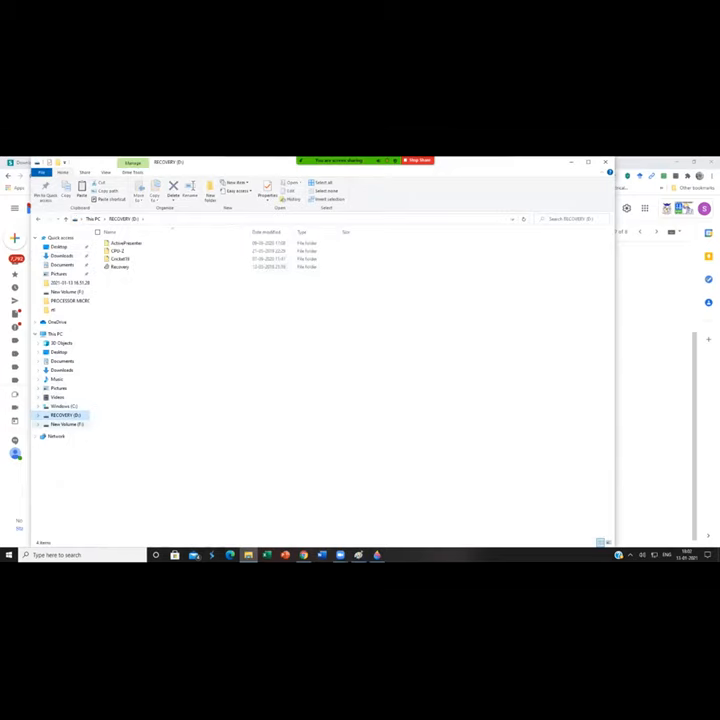
left_click(66, 424)
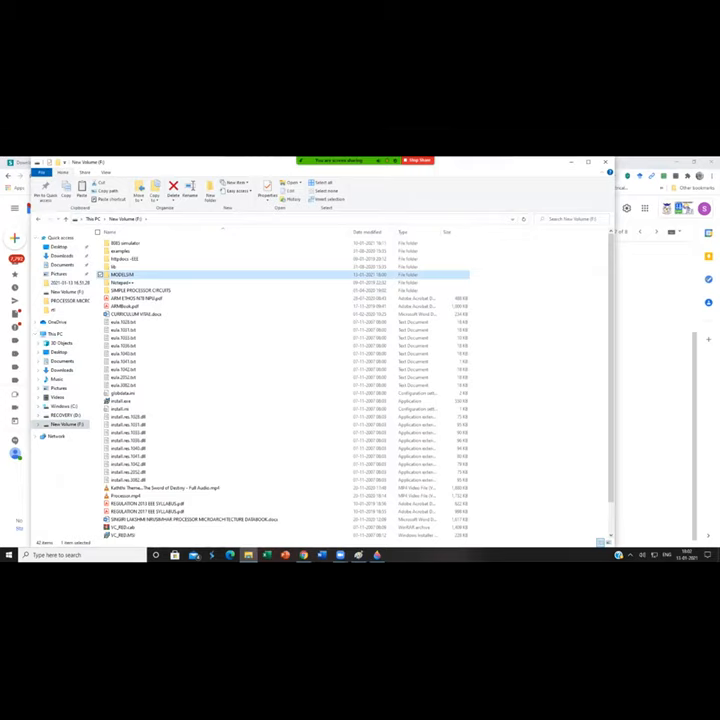
double_click(122, 274)
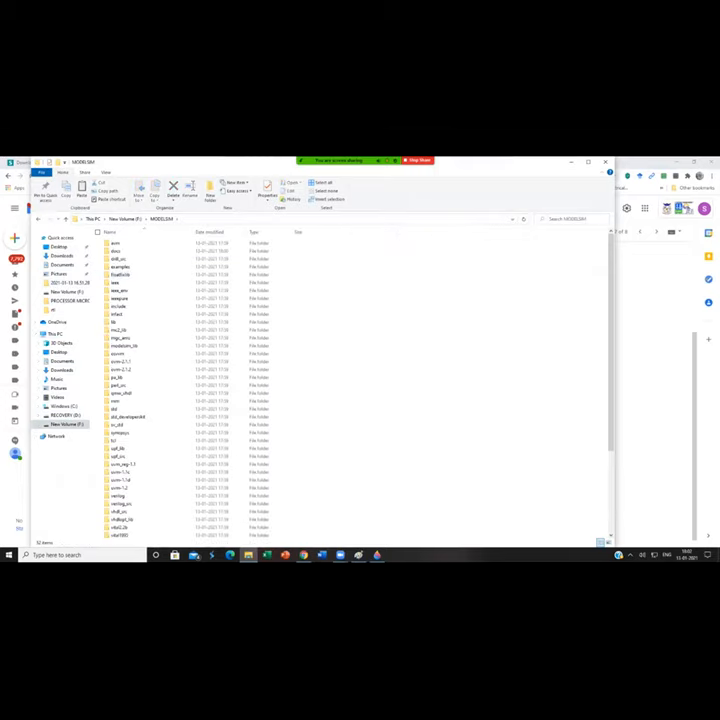
left_click(130, 518)
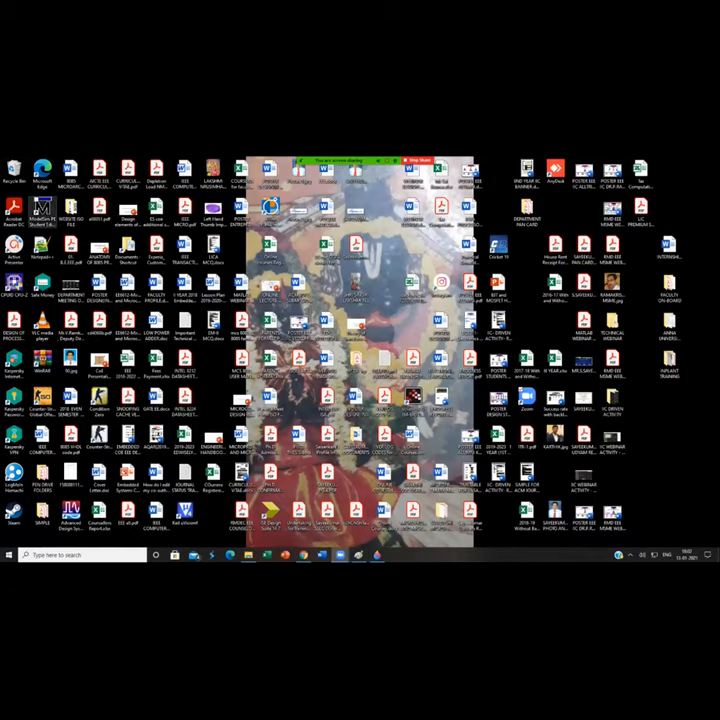
Step: Start ModelSim from the desktop shortcut and close the Welcome to version 10.4a dialog
left_click(42, 212)
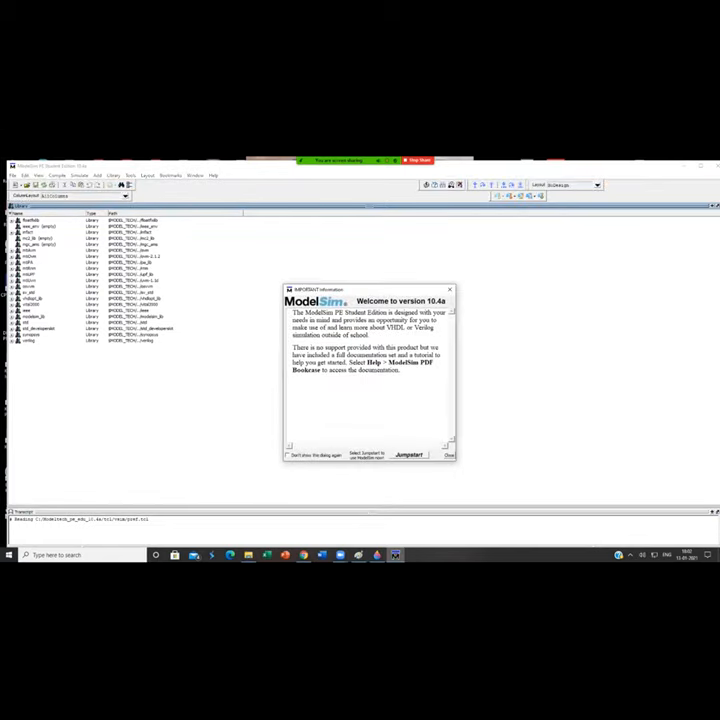
left_click(448, 456)
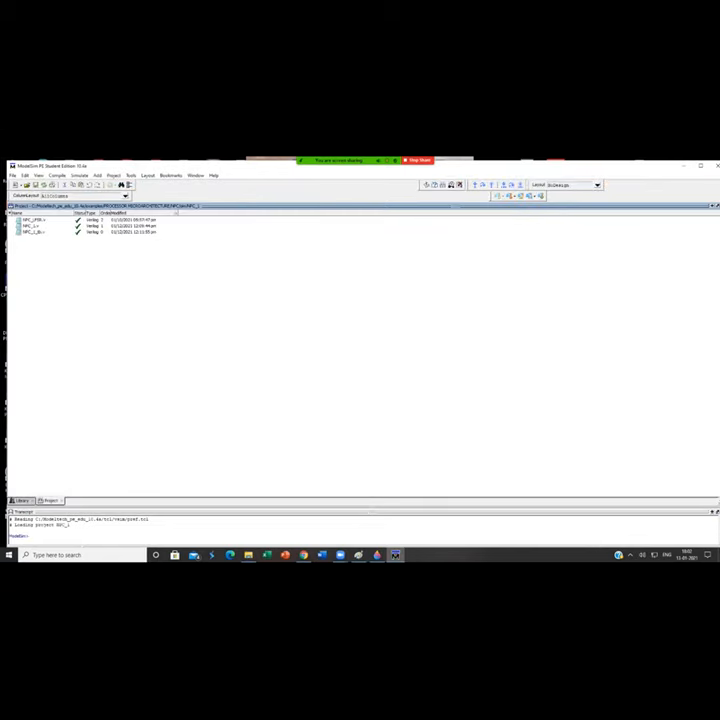